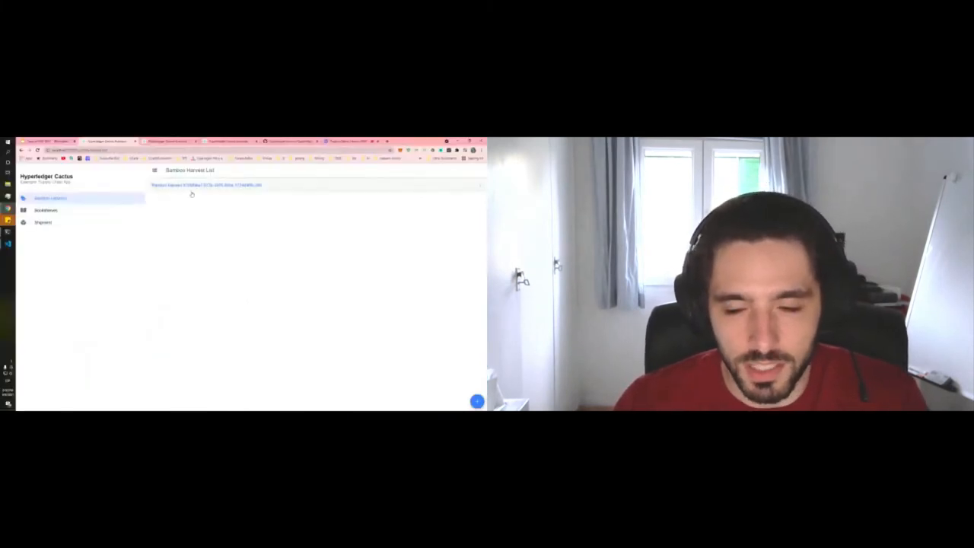
Create and submit a new bamboo harvest record with its generated details.
{"action": "left_click", "coordinate": [205, 185]}
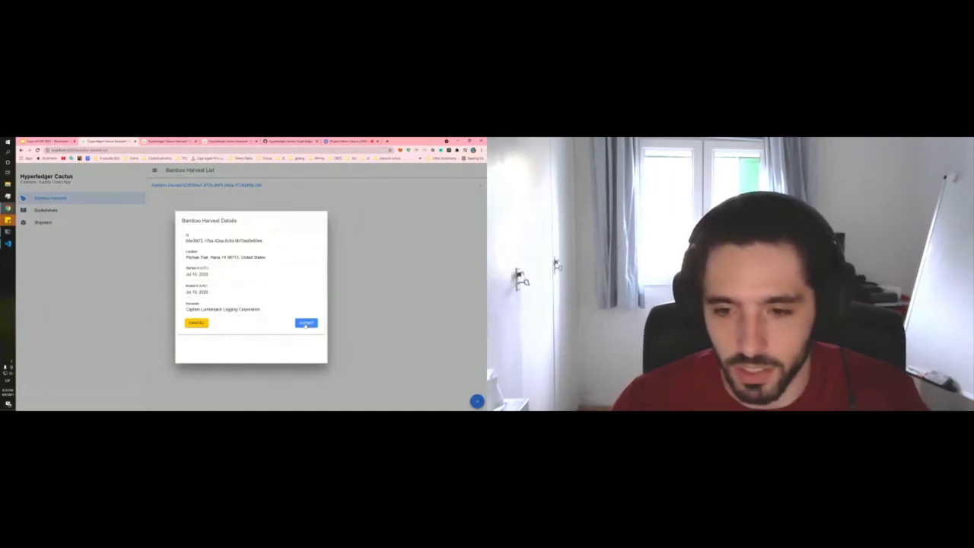
{"action": "left_click", "coordinate": [305, 323]}
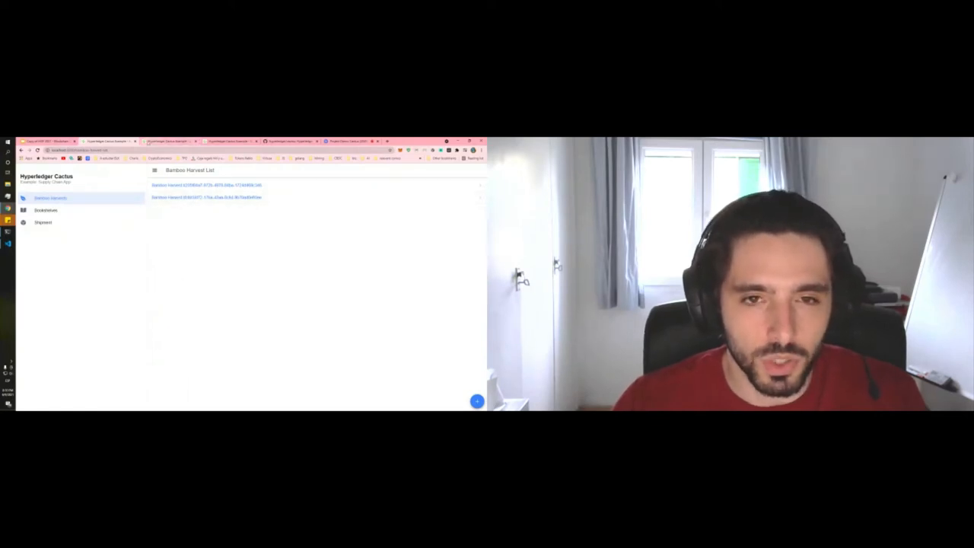
In Bookshelves, add a second bookshelf record linked to the newer bamboo harvest ID.
{"action": "left_click", "coordinate": [47, 210]}
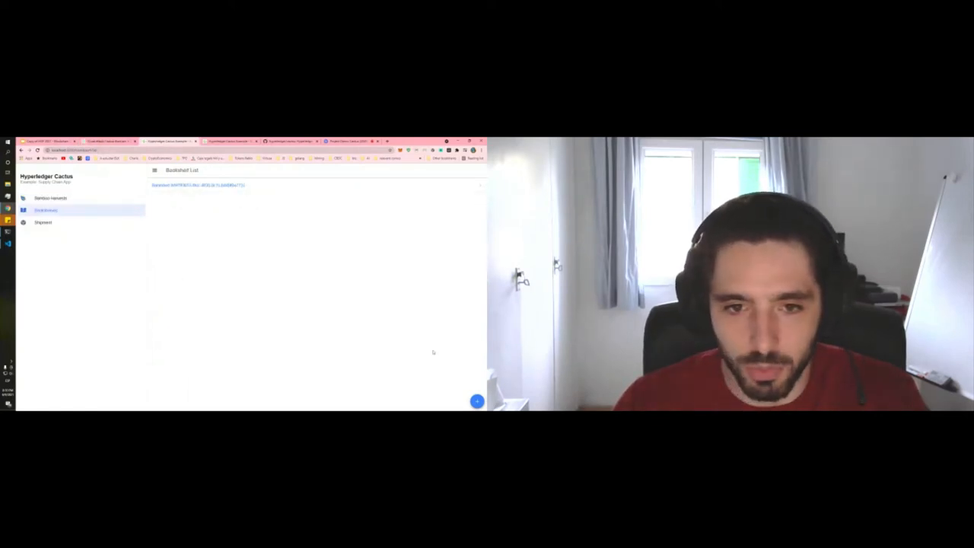
{"action": "left_click", "coordinate": [476, 401]}
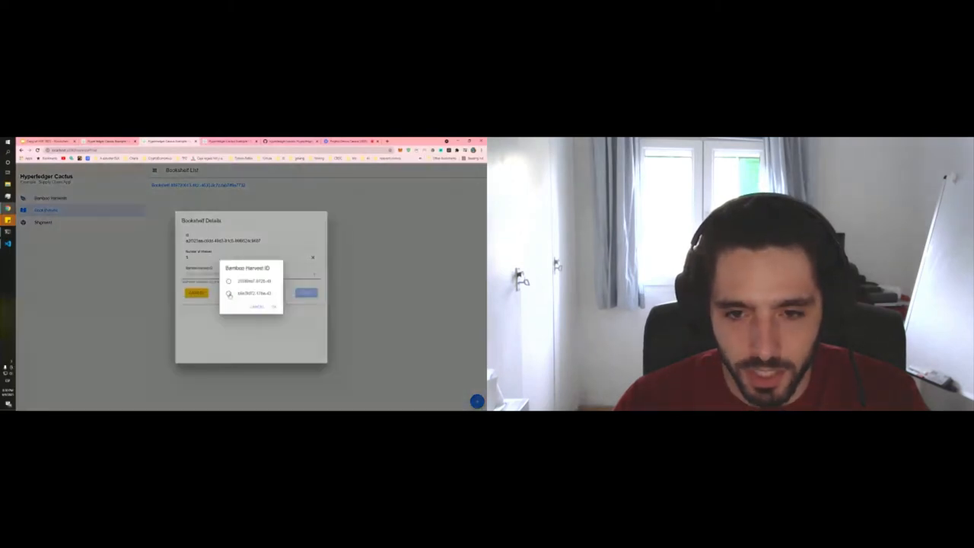
{"action": "left_click", "coordinate": [230, 293]}
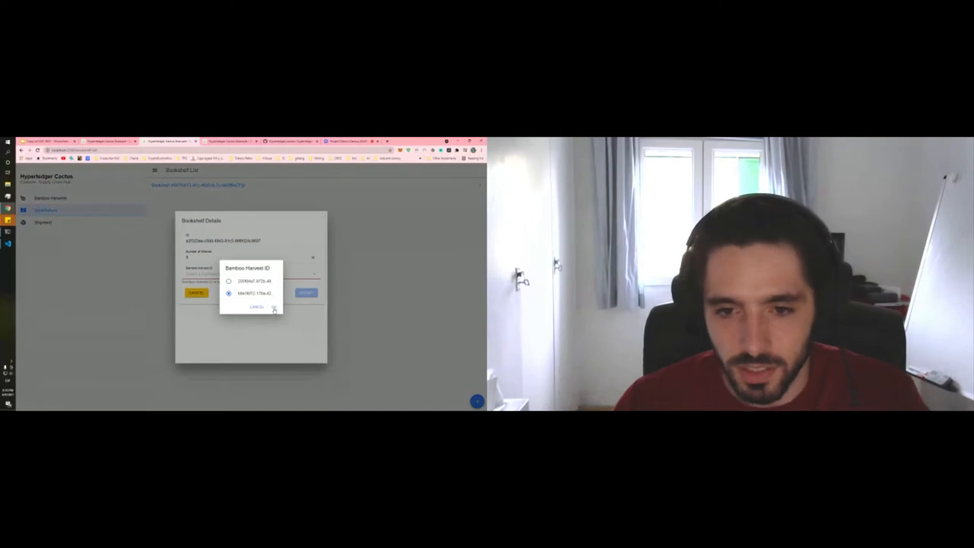
{"action": "left_click", "coordinate": [255, 293]}
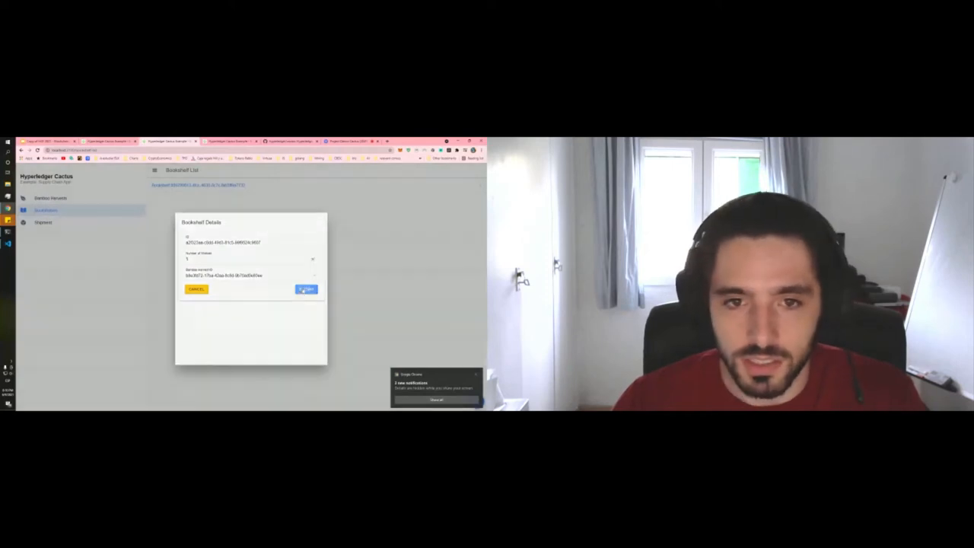
{"action": "left_click", "coordinate": [304, 289]}
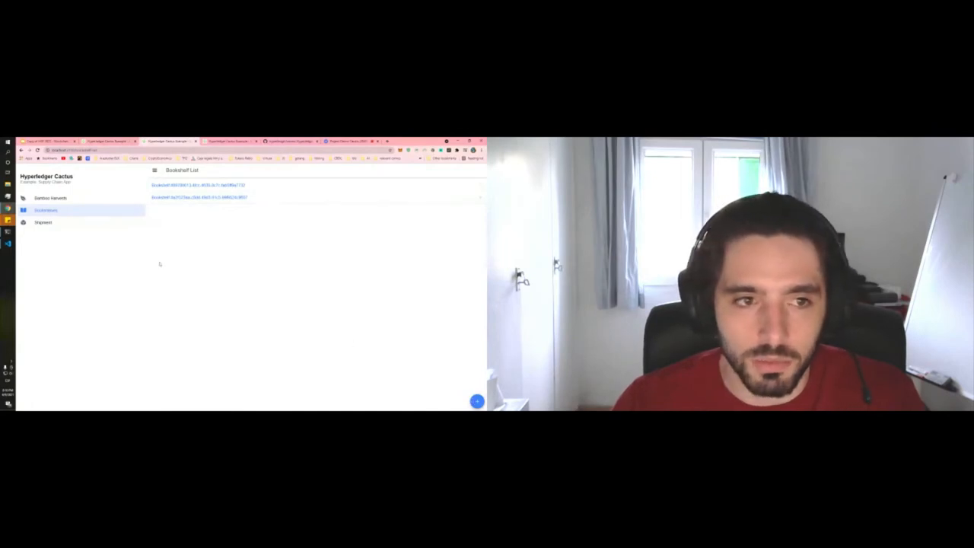
In Shipments, set the new shipment's Bookshelf ID to the second bookshelf.
{"action": "left_click", "coordinate": [43, 222]}
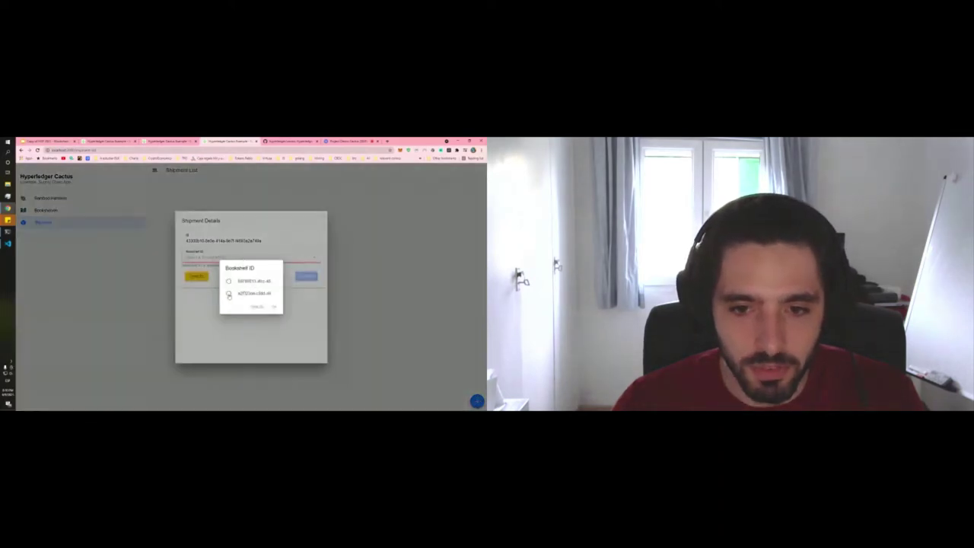
{"action": "left_click", "coordinate": [231, 292]}
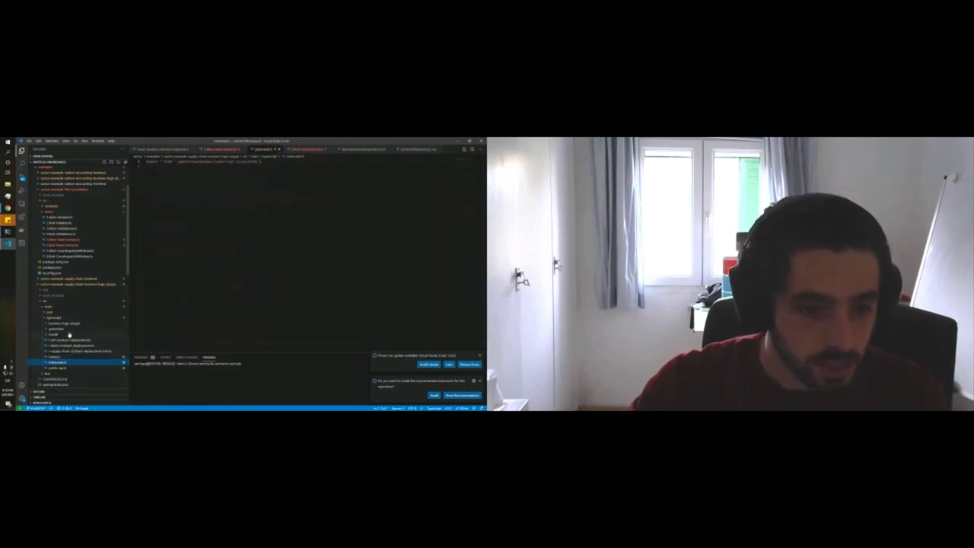
Read supply-chain-cactus-plugin.ts imports and options interfaces, then switch to another window.
{"action": "left_click", "coordinate": [61, 322]}
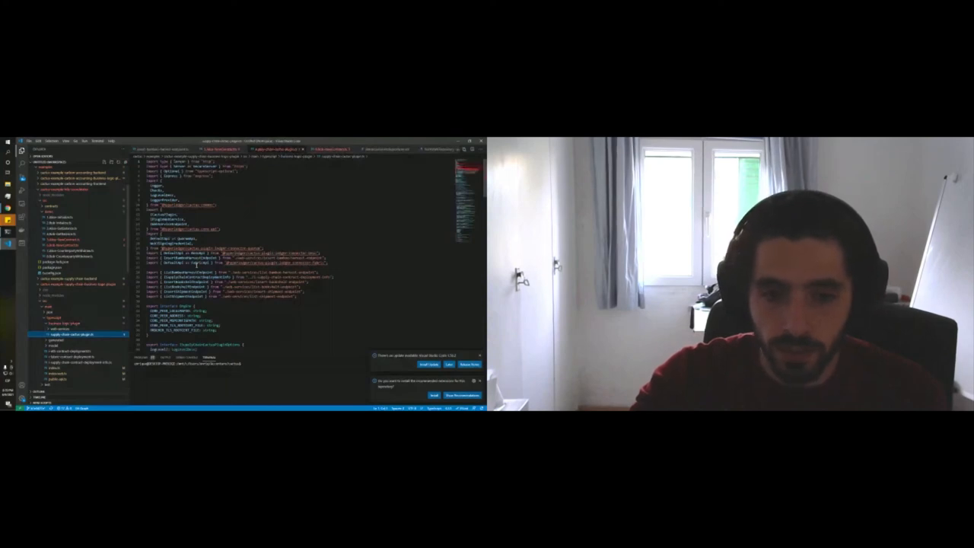
{"action": "scroll", "scroll_direction": "down", "scroll_amount": 3}
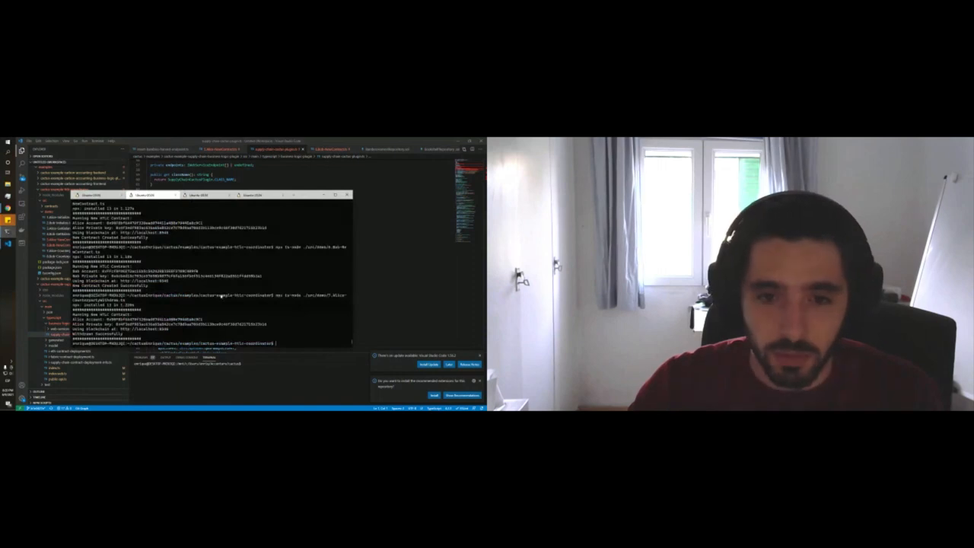
{"action": "key", "text": "alt+tab"}
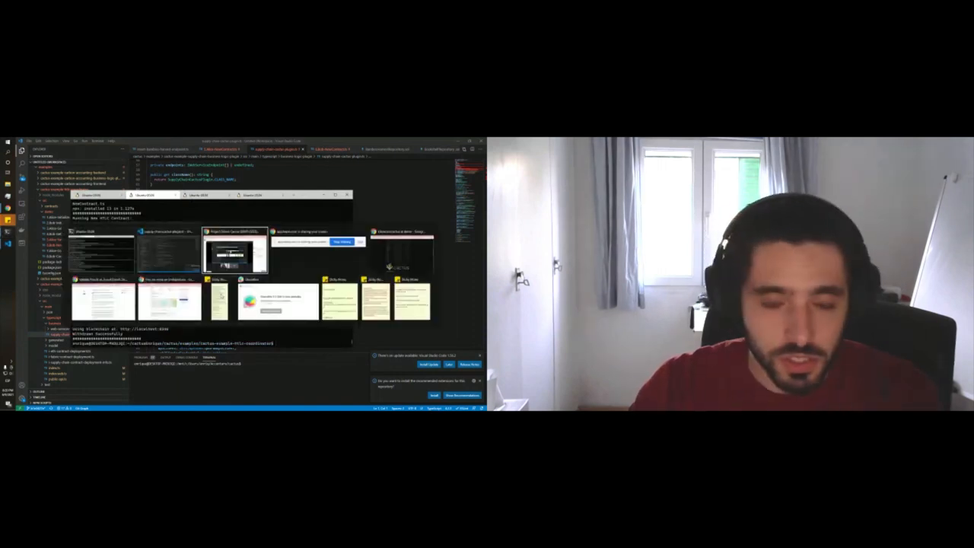